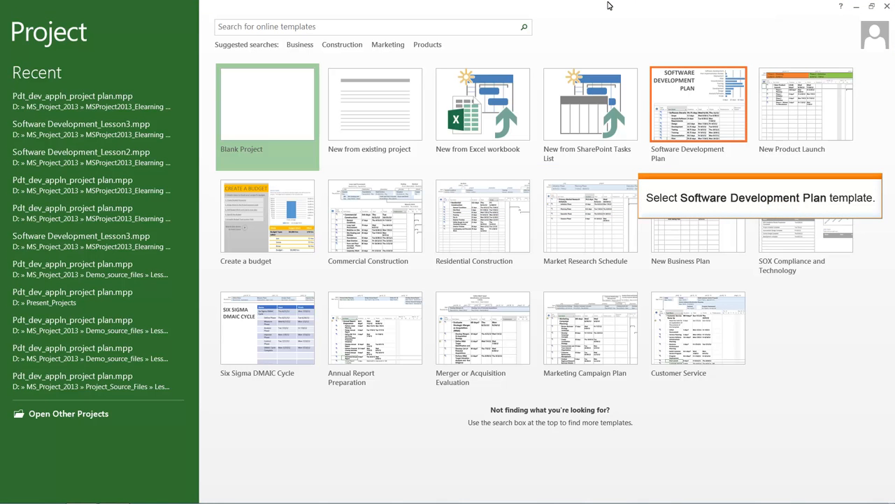
pyautogui.moveTo(697, 114)
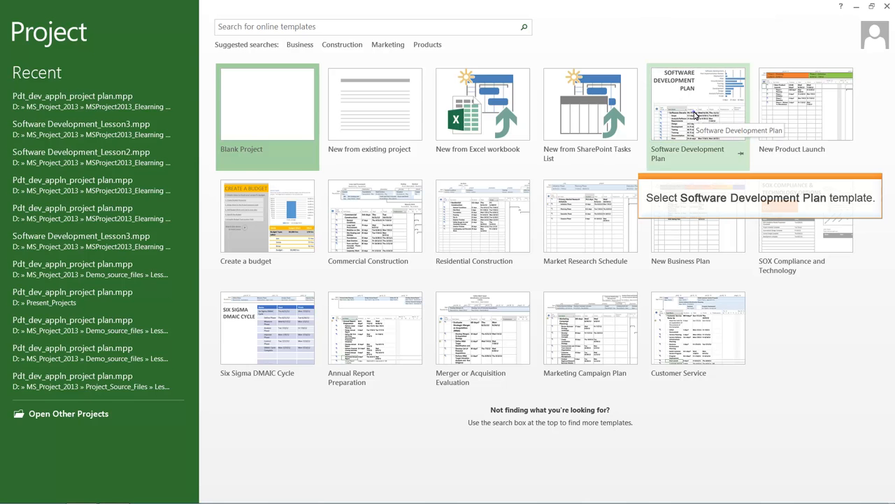
# Step: Choose the Software Development Plan template from the start screen
pyautogui.click(696, 104)
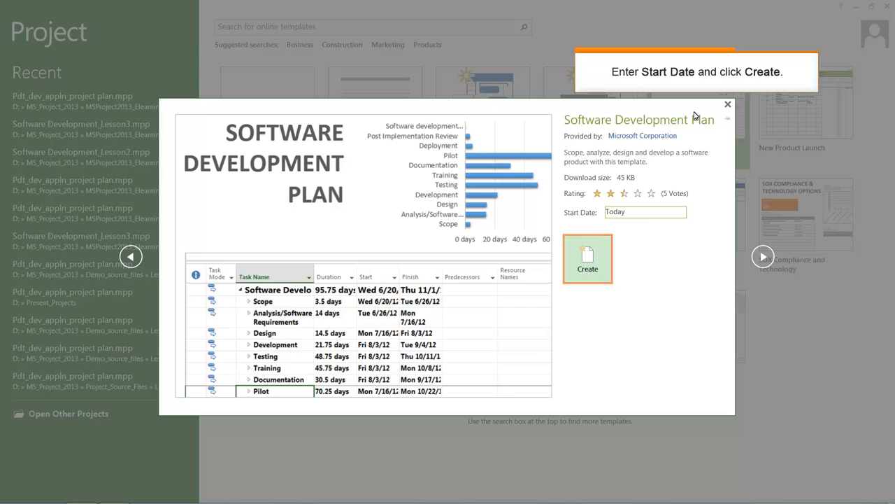
# Step: Create the Software Development Plan project with a start date of 4/9/2014
pyautogui.write('4/9/2014')
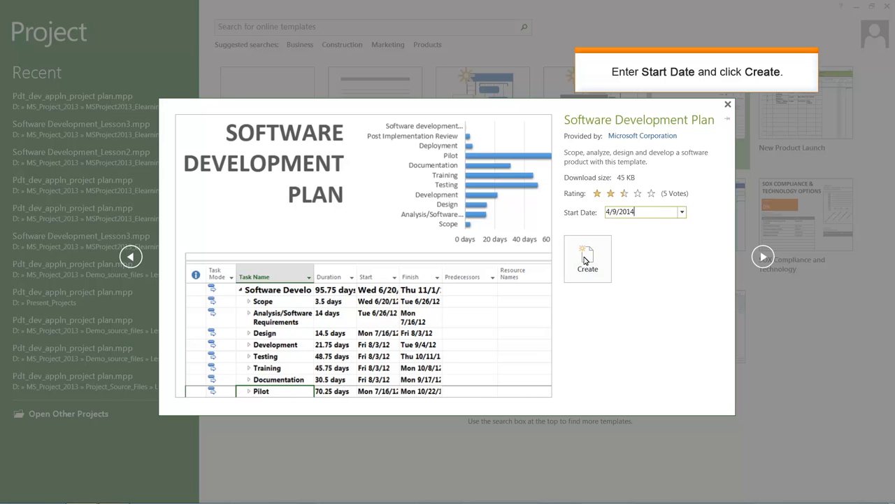
pyautogui.click(587, 259)
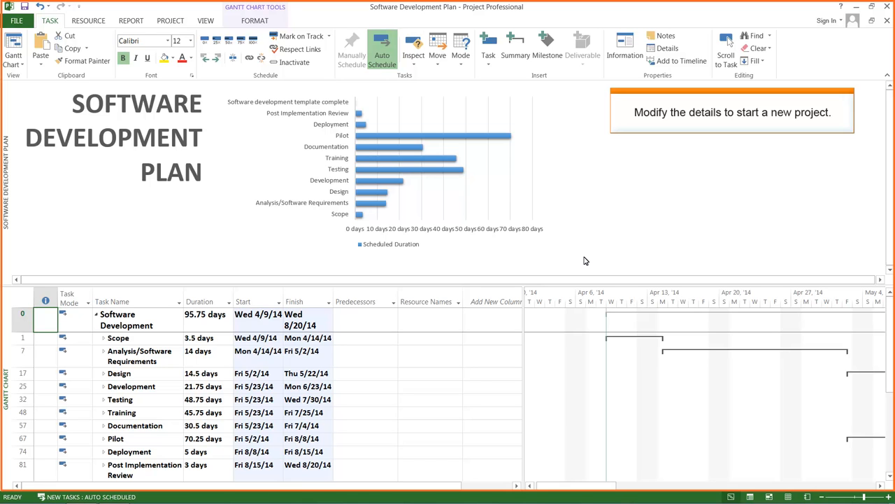
# Step: Bring up the Project Information dialog for the Software Development Plan
pyautogui.click(170, 21)
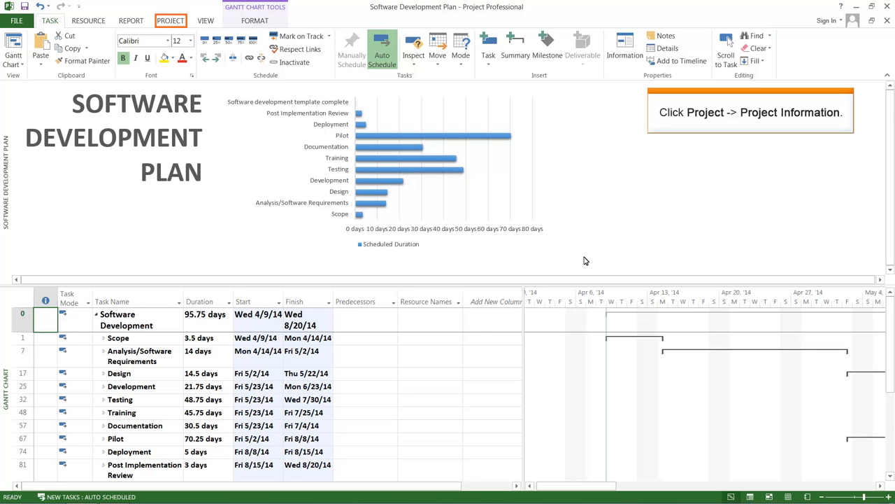
pyautogui.moveTo(321, 222)
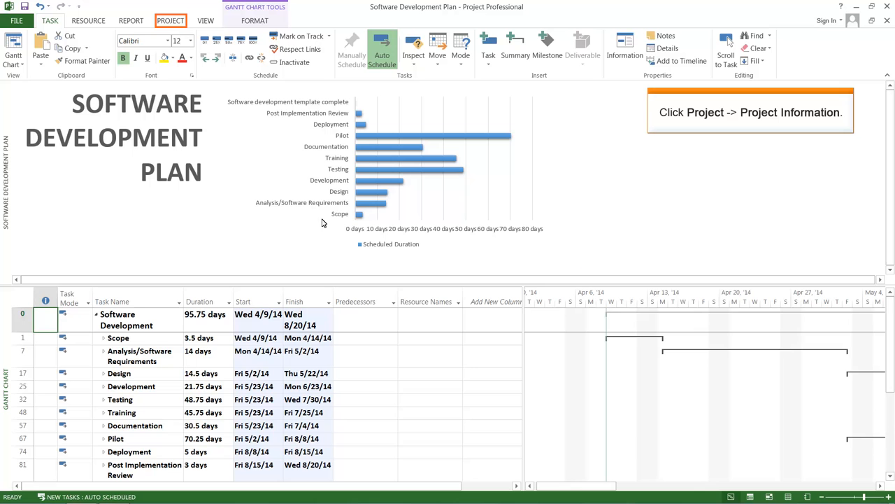
pyautogui.click(171, 21)
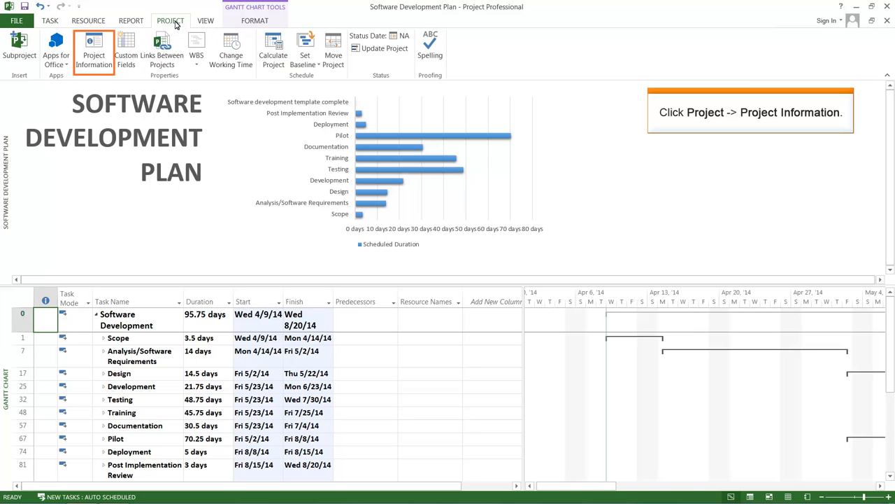
pyautogui.moveTo(94, 49)
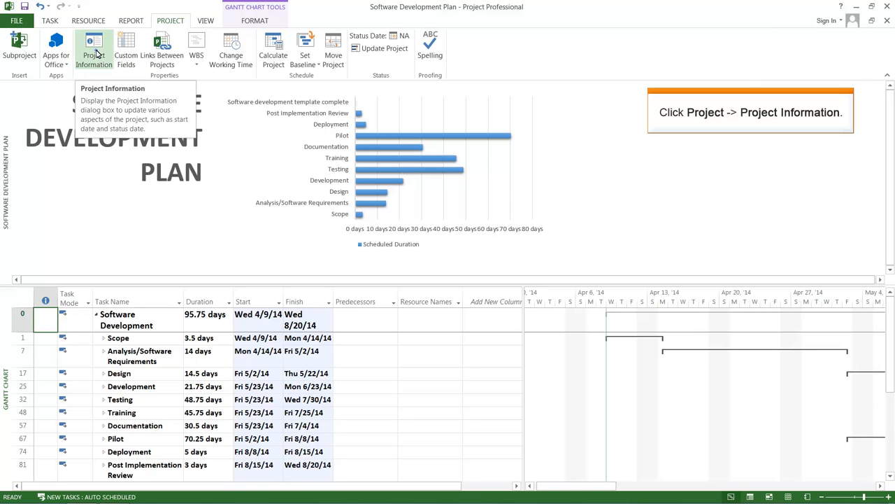
pyautogui.click(94, 49)
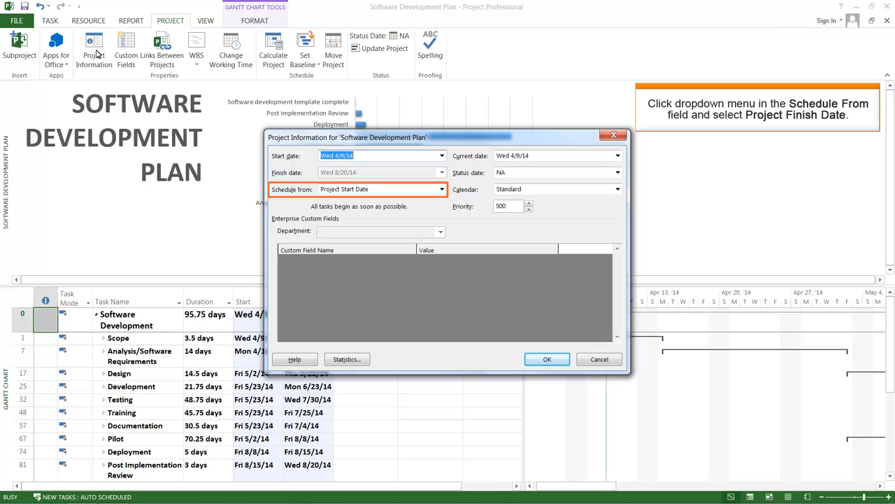
# Step: Set Schedule from to Project Finish Date so tasks begin as late as possible
pyautogui.click(441, 189)
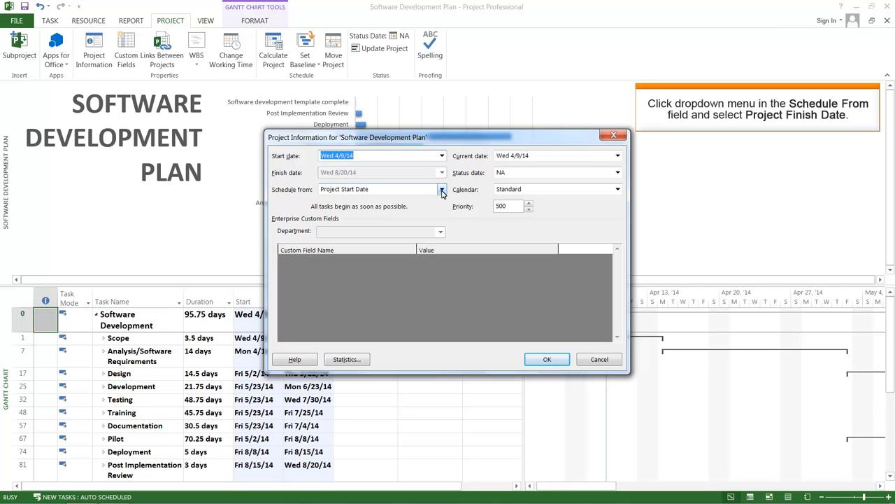
pyautogui.click(443, 189)
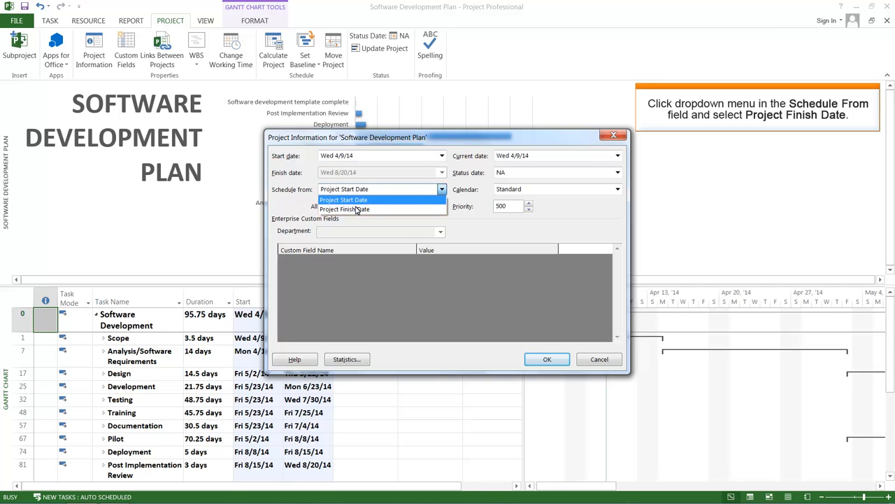
pyautogui.click(344, 209)
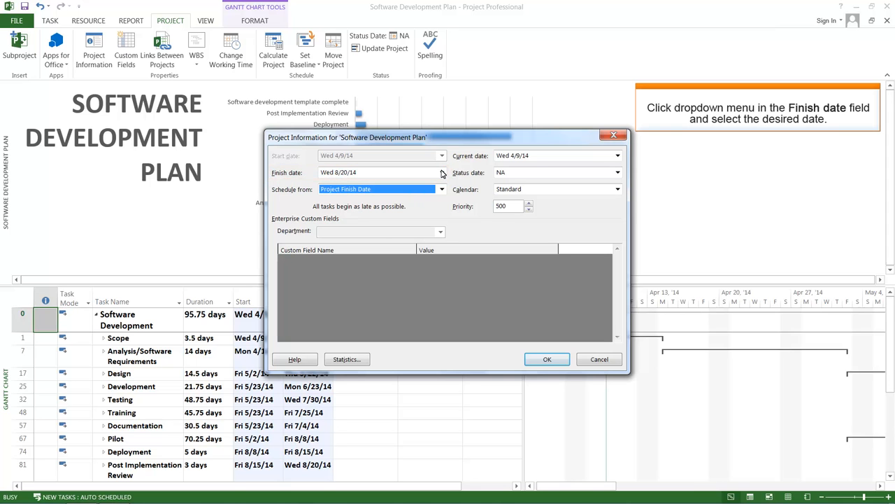
# Step: Set the project finish date to April 11, 2014 and apply, rescheduling tasks backward
pyautogui.click(442, 172)
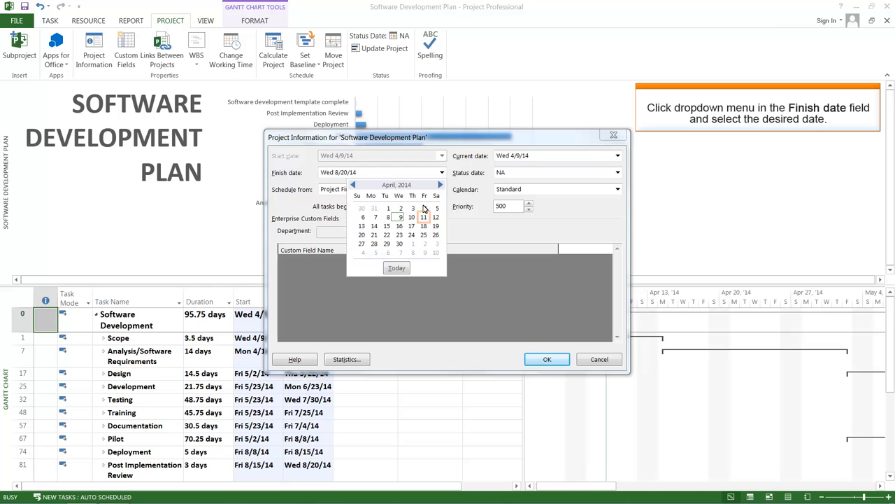
pyautogui.click(422, 217)
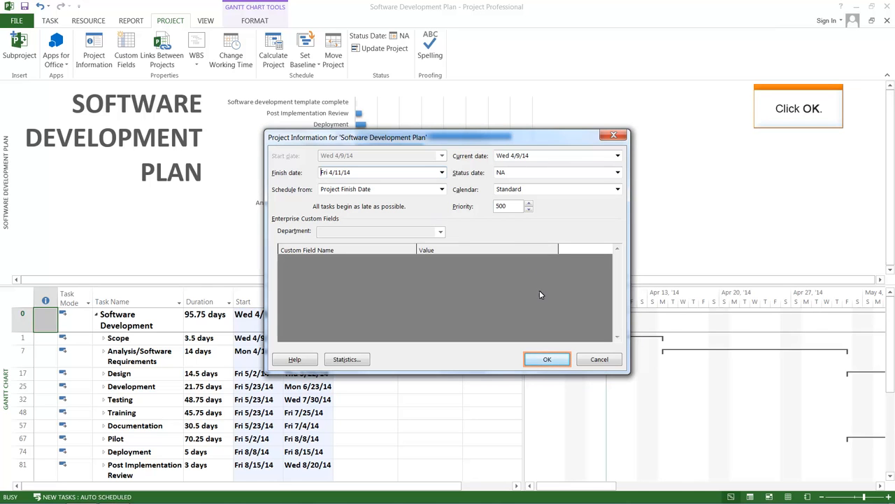
pyautogui.click(547, 358)
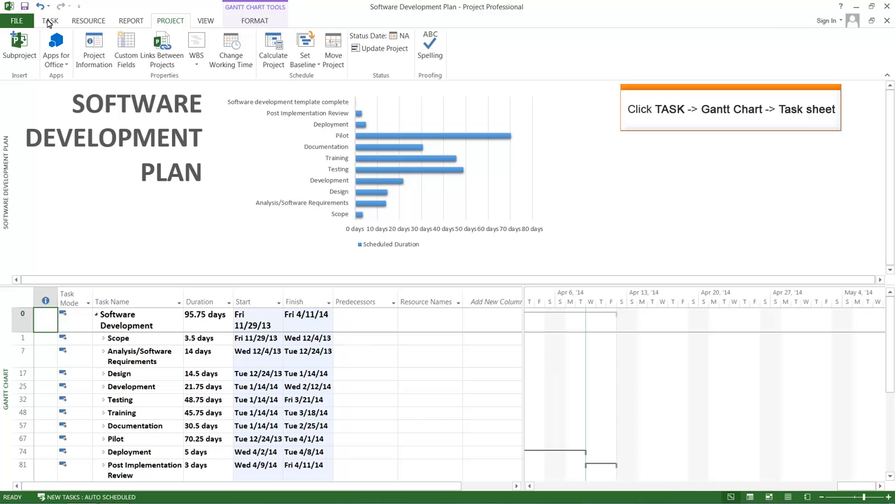
# Step: Switch the project display from Gantt Chart to the Task Sheet view
pyautogui.click(50, 21)
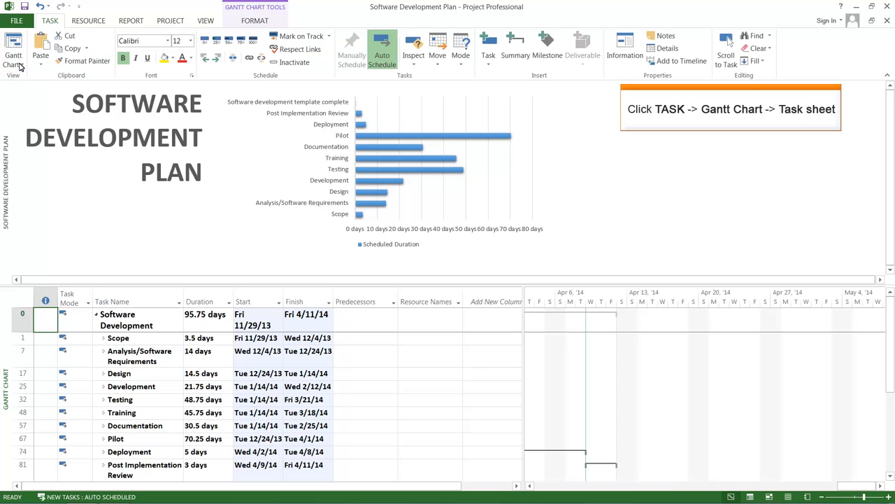
pyautogui.click(12, 49)
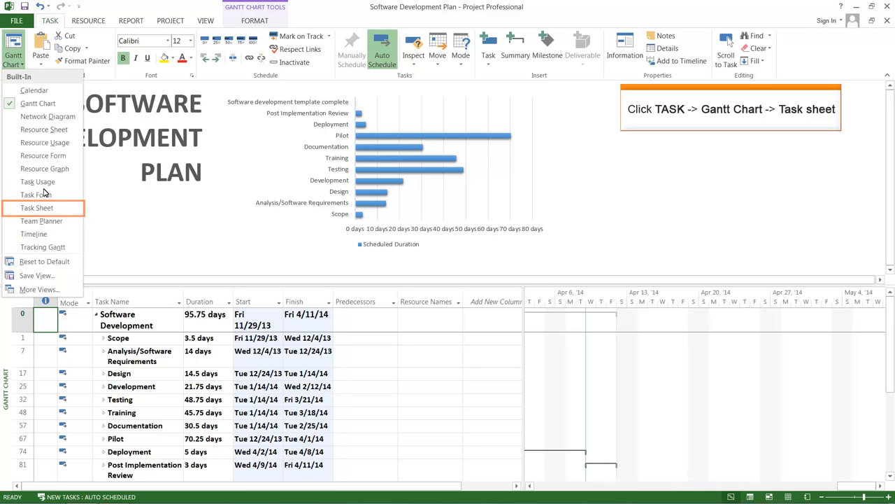
pyautogui.click(36, 207)
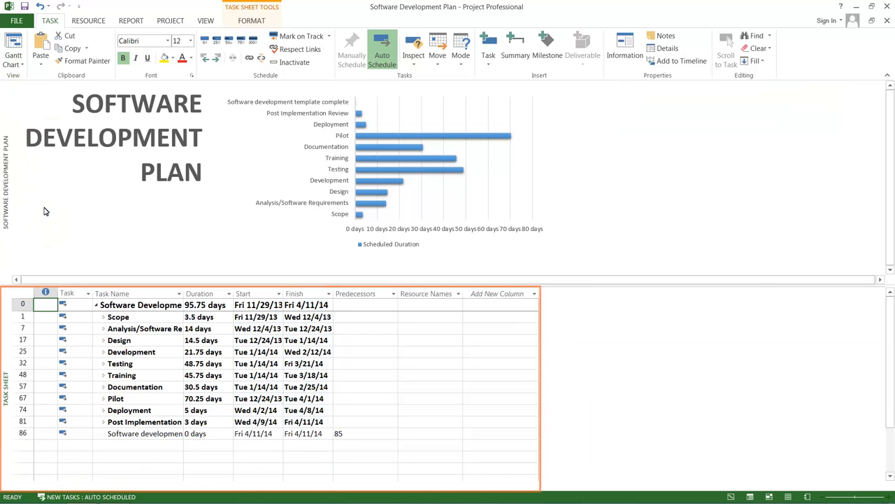